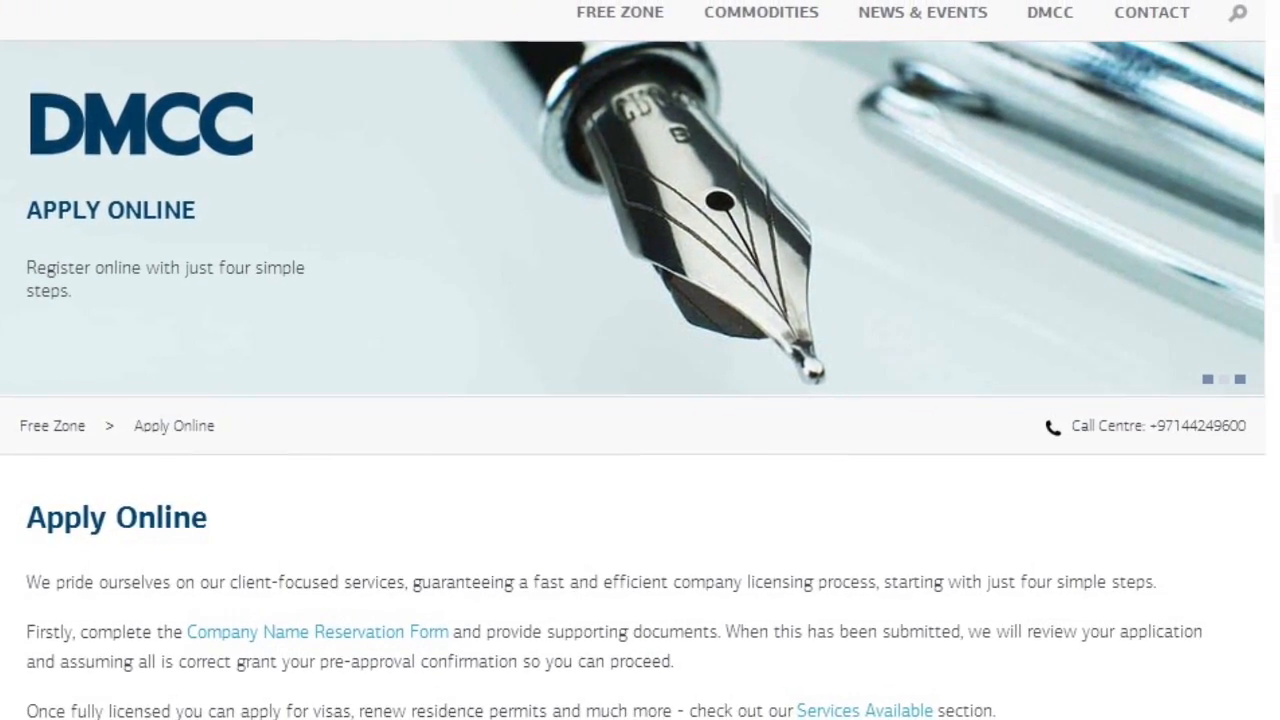
# Step: Sign in with username and password to land on the Open a Business page
pyautogui.scroll(-3)
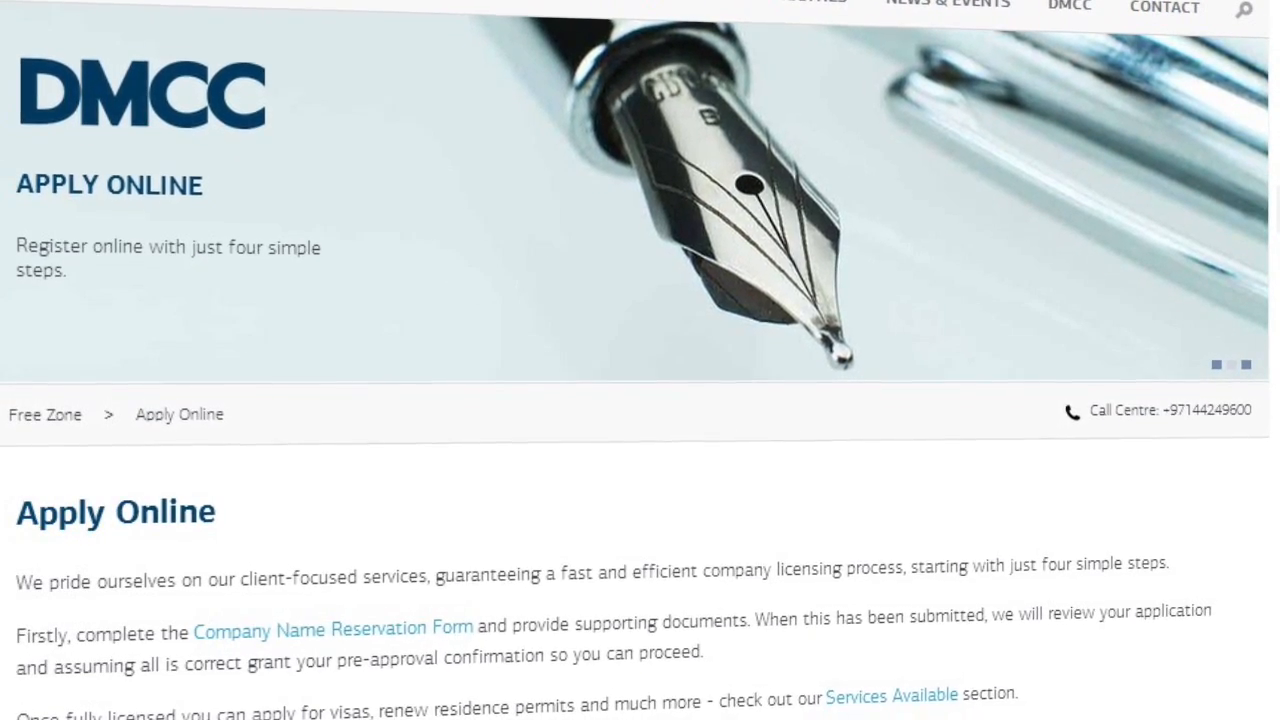
pyautogui.scroll(-3)
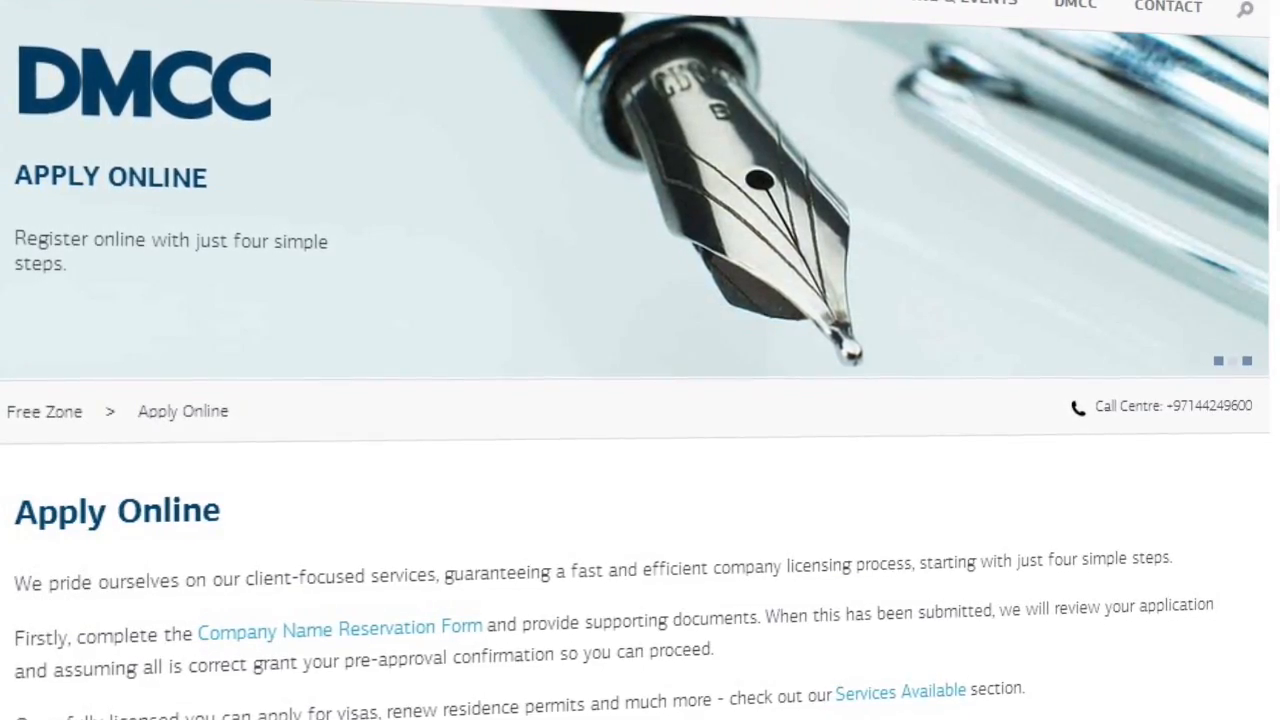
pyautogui.scroll(-3)
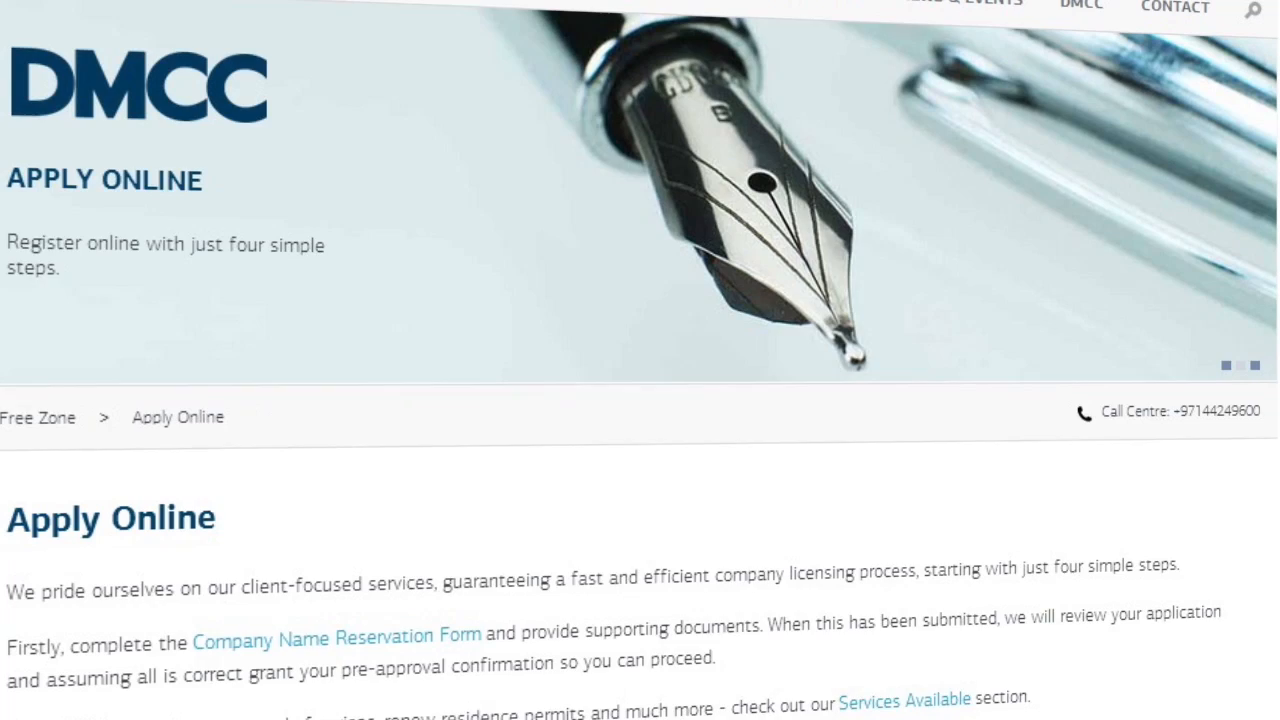
pyautogui.scroll(-3)
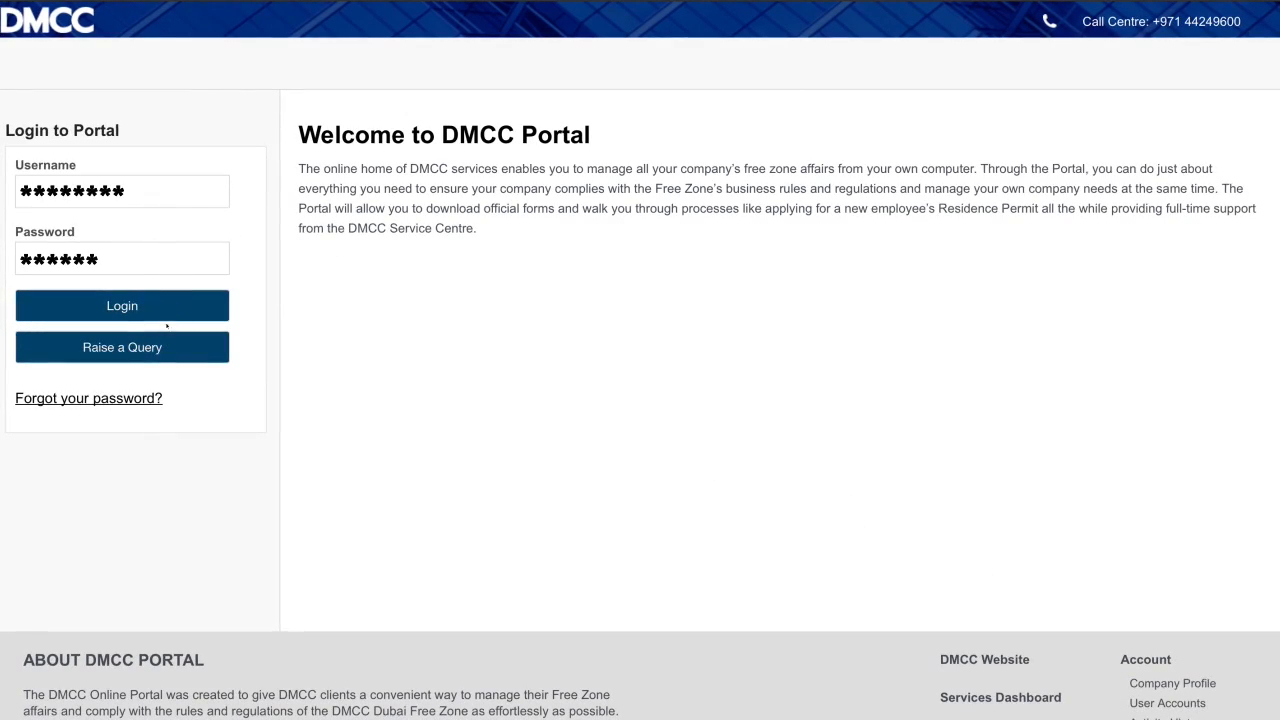
pyautogui.click(122, 304)
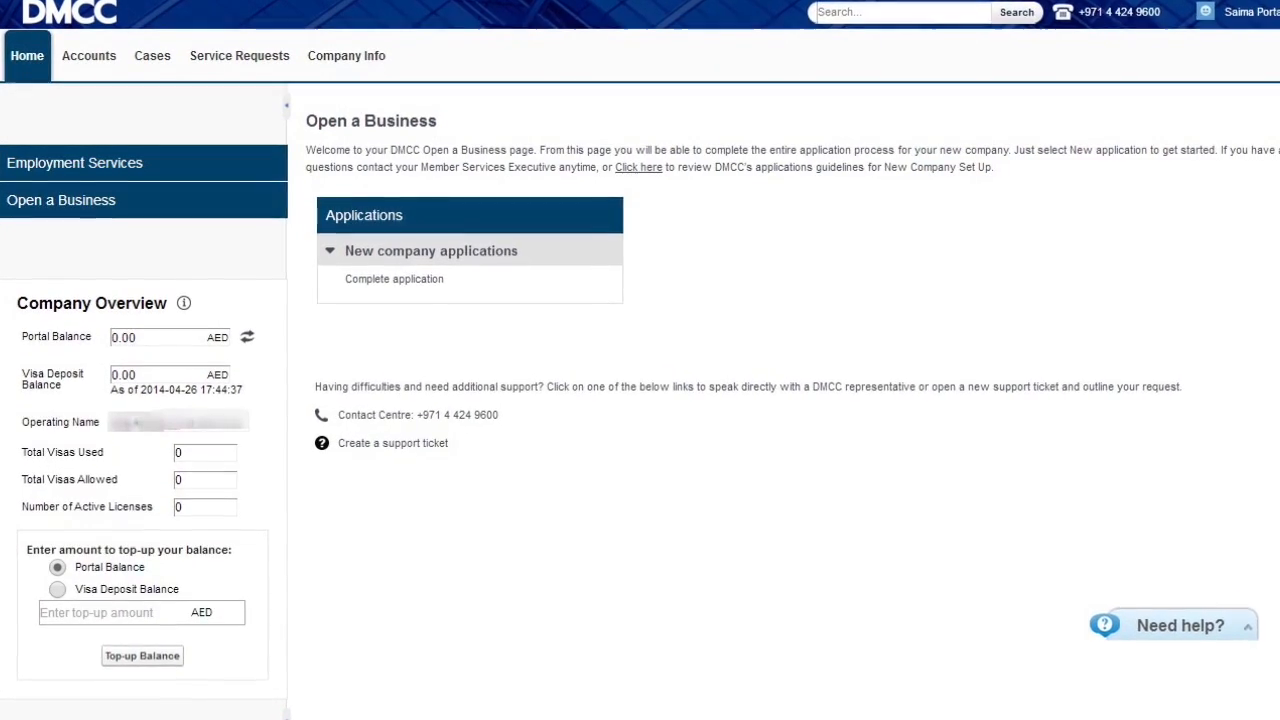
# Step: Start a new company application with proposed names My new company, 2 and 3, and save it
pyautogui.click(394, 278)
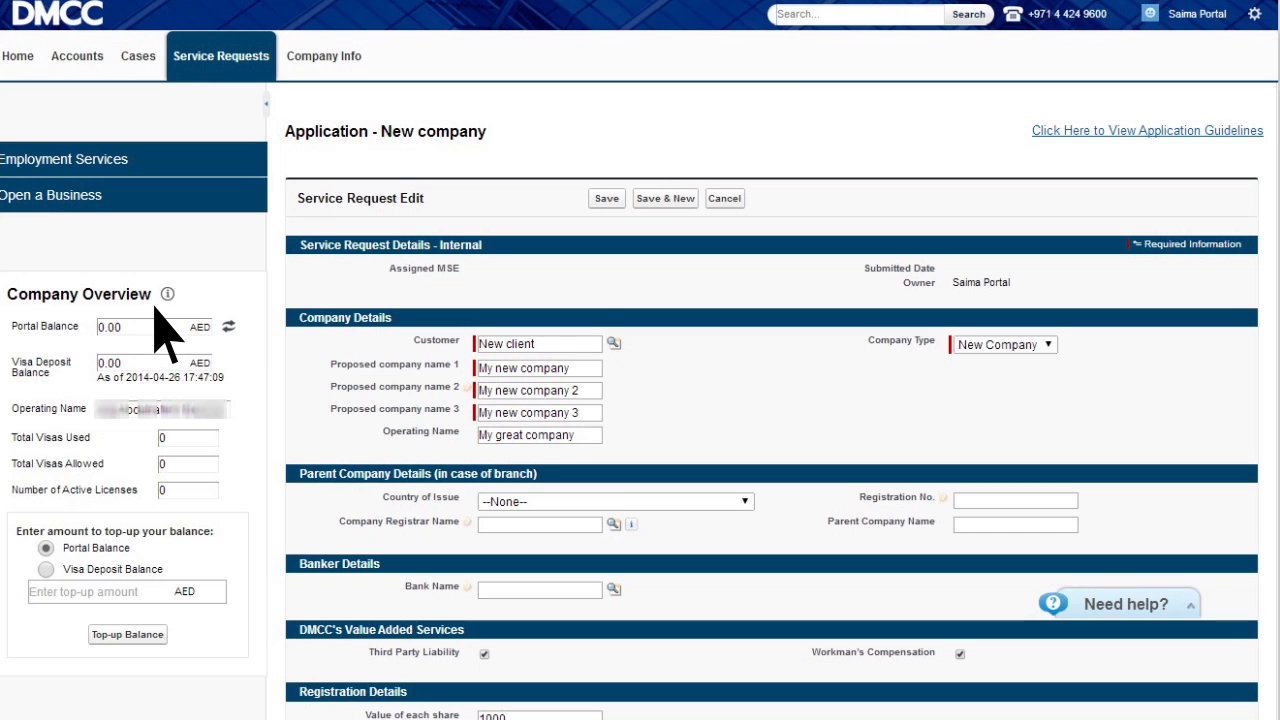
pyautogui.moveTo(520, 240)
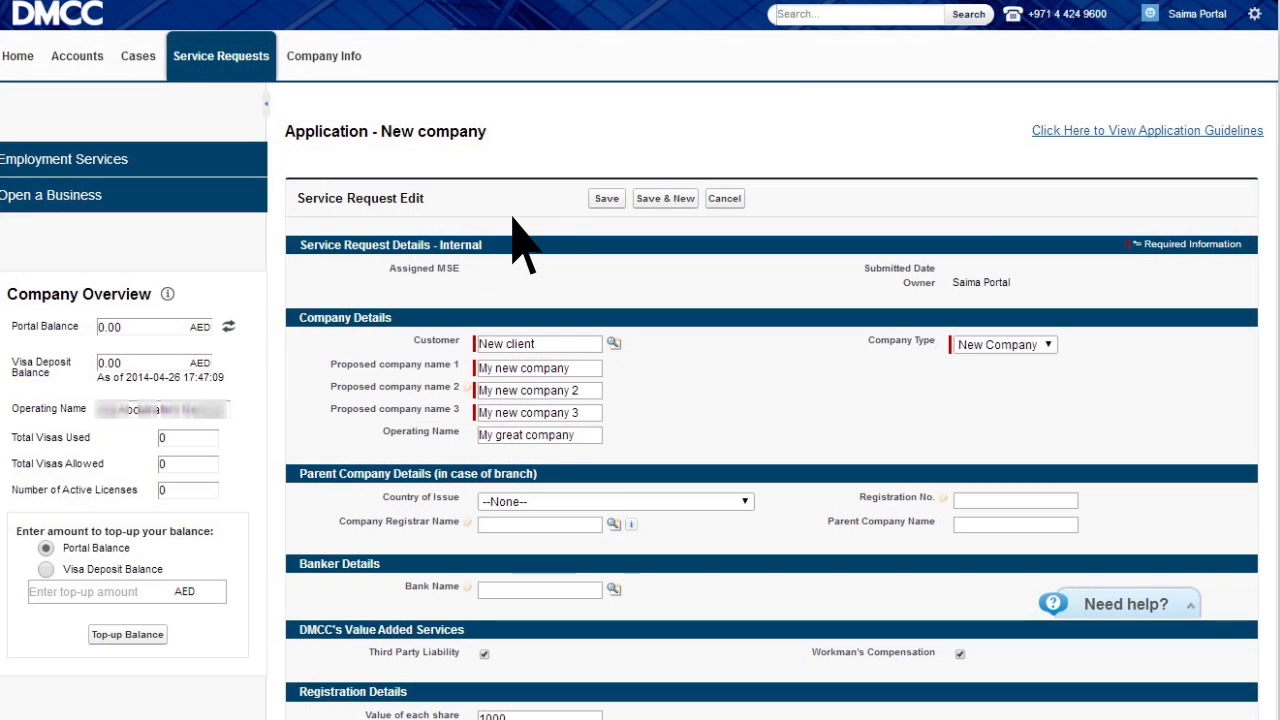
pyautogui.click(606, 198)
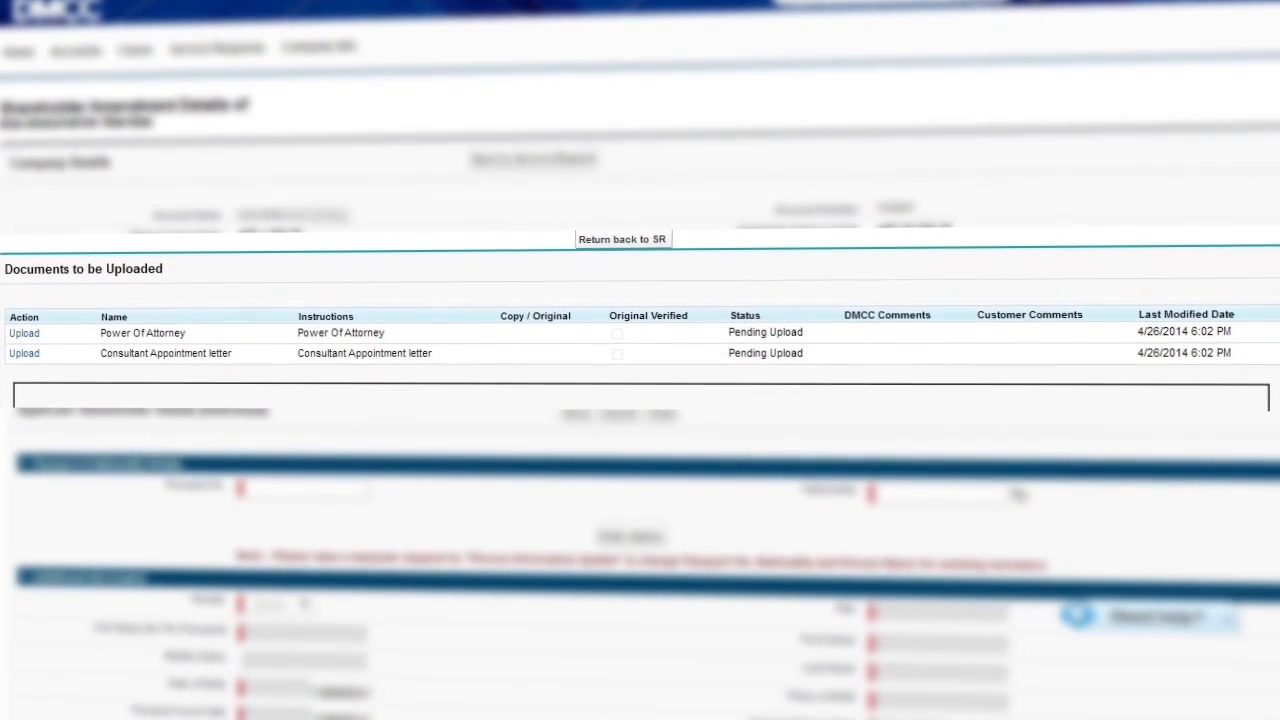
pyautogui.scroll(-3)
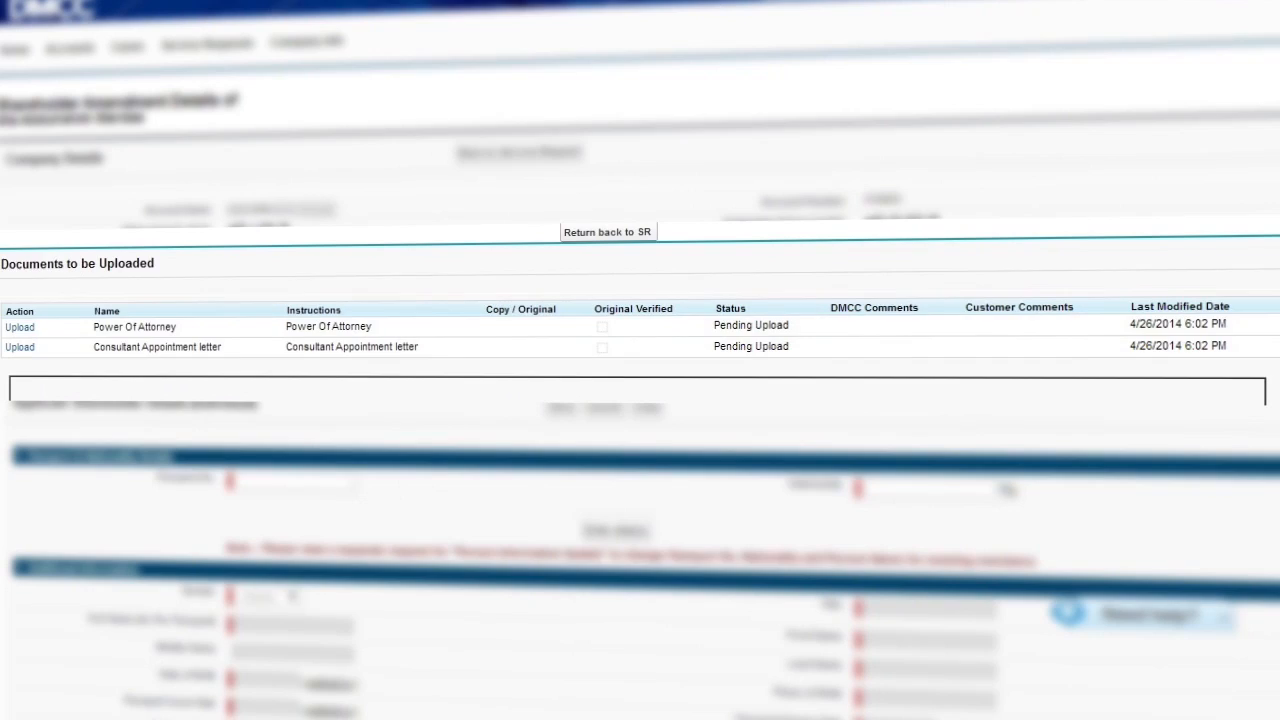